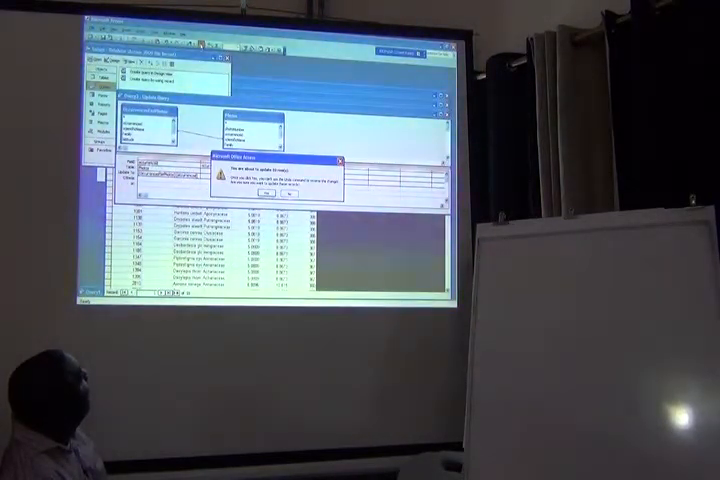
Step: Confirm Yes in the 'You are about to update row(s)' warning to apply the update
click(263, 196)
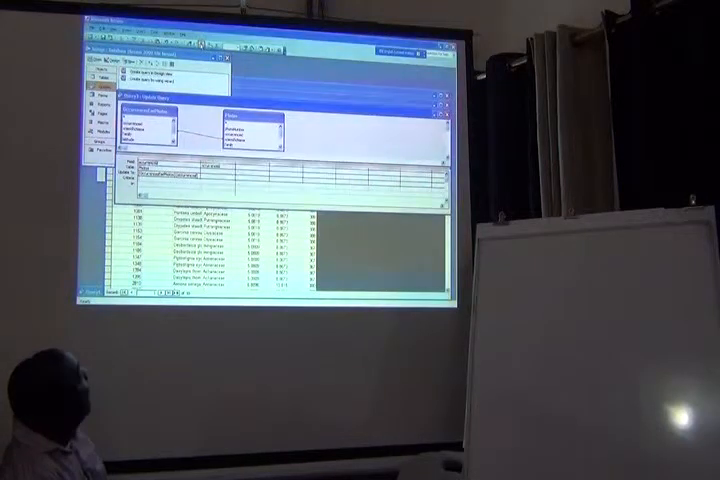